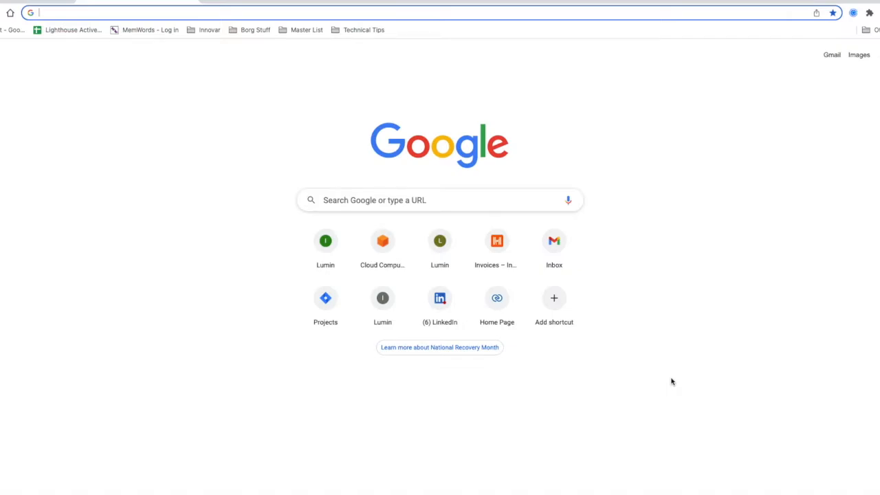
# Run a Google search for 'aws marketplace mirth connect' from the earlier suggestion.
pyautogui.click(440, 201)
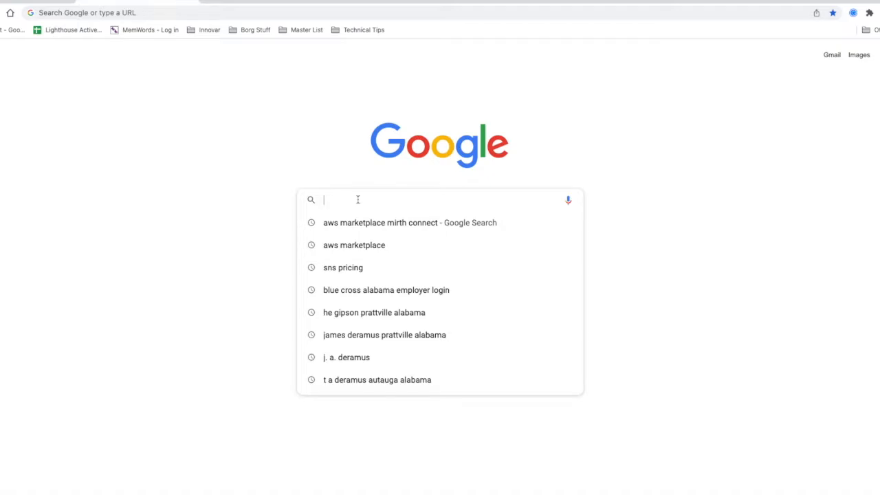
pyautogui.click(410, 223)
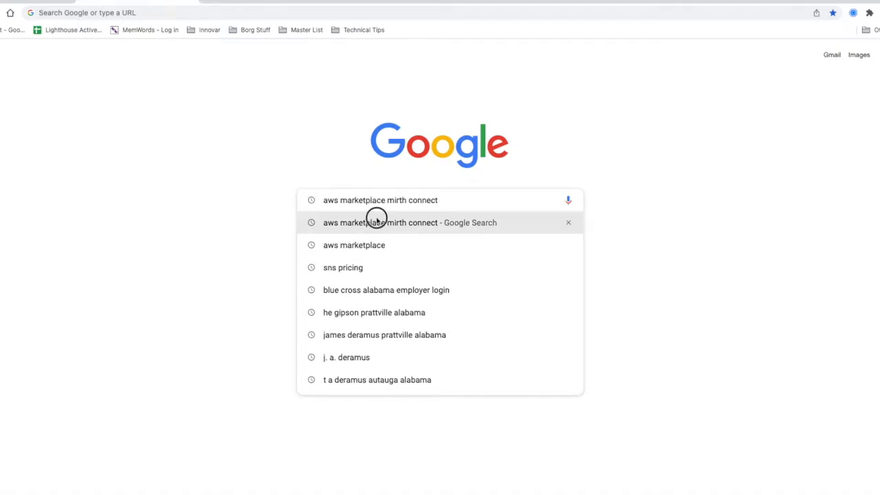
pyautogui.click(409, 223)
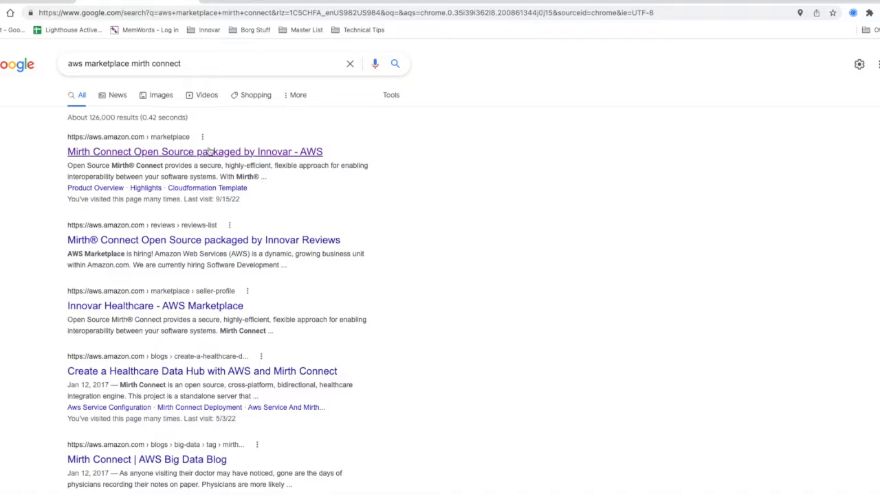
# View the Innovar Mirth Connect Open Source listing's pricing estimate for a t2.micro instance.
pyautogui.click(196, 151)
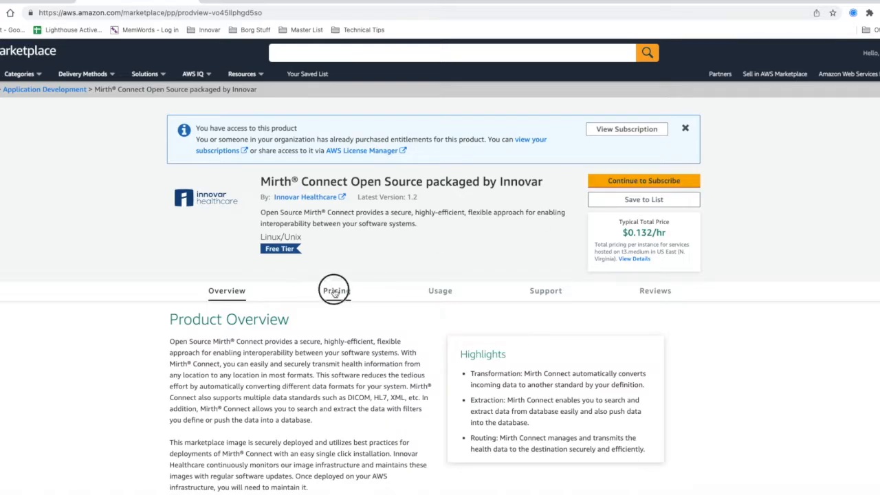
pyautogui.click(336, 291)
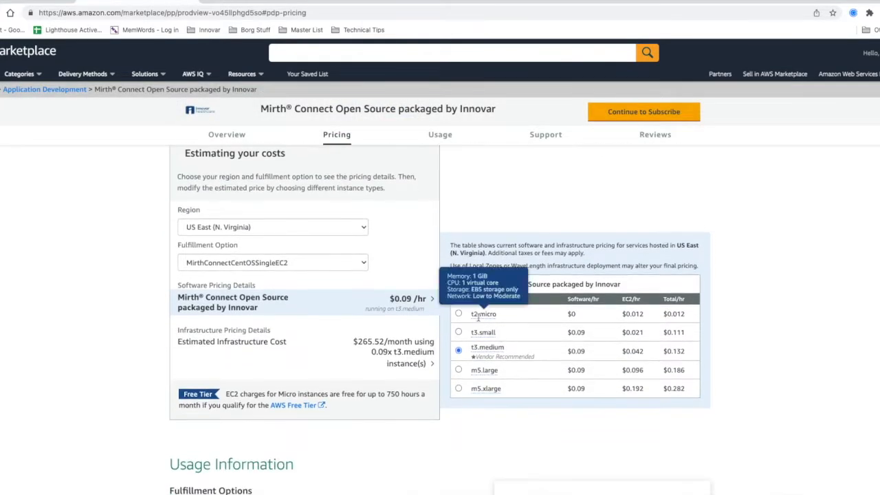
pyautogui.click(459, 314)
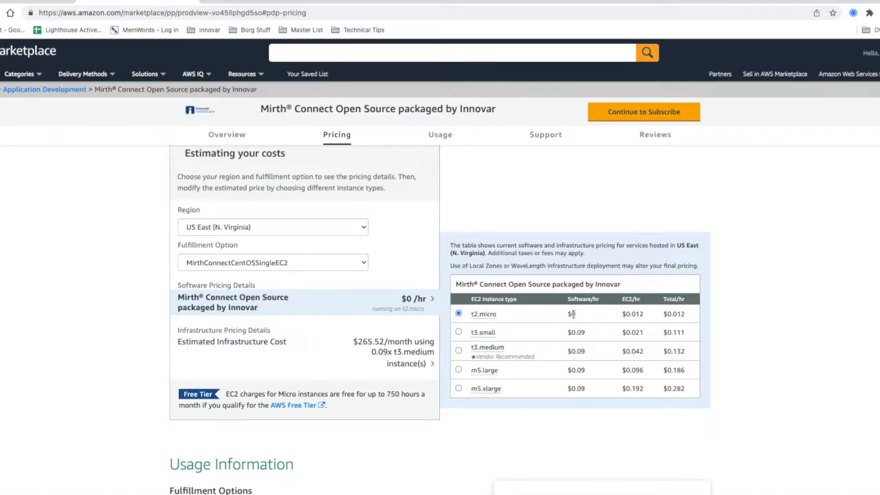
pyautogui.scroll(3)
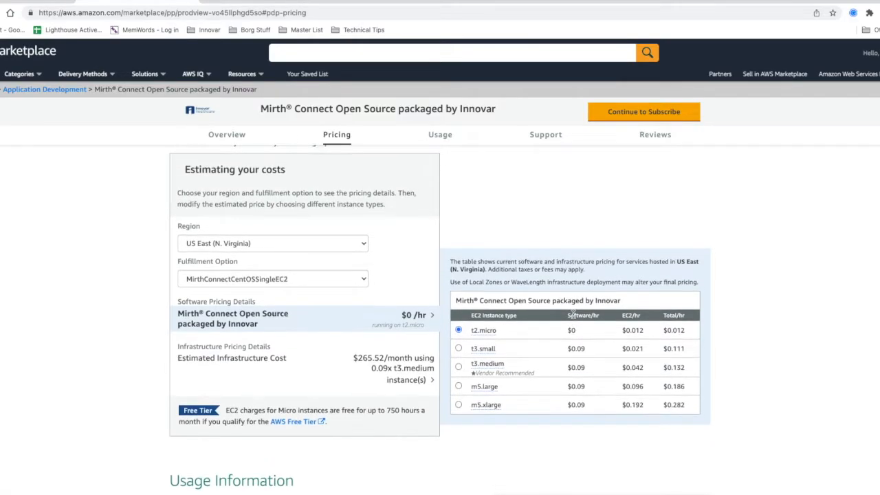
pyautogui.scroll(-3)
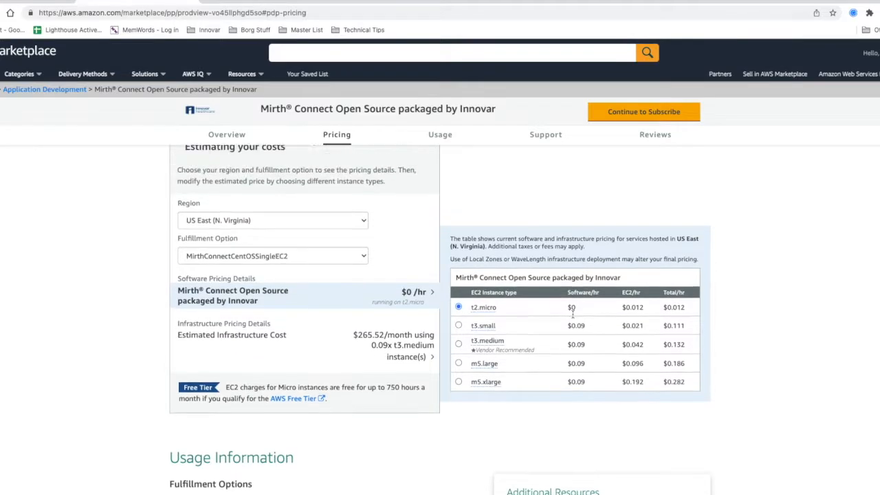
pyautogui.scroll(3)
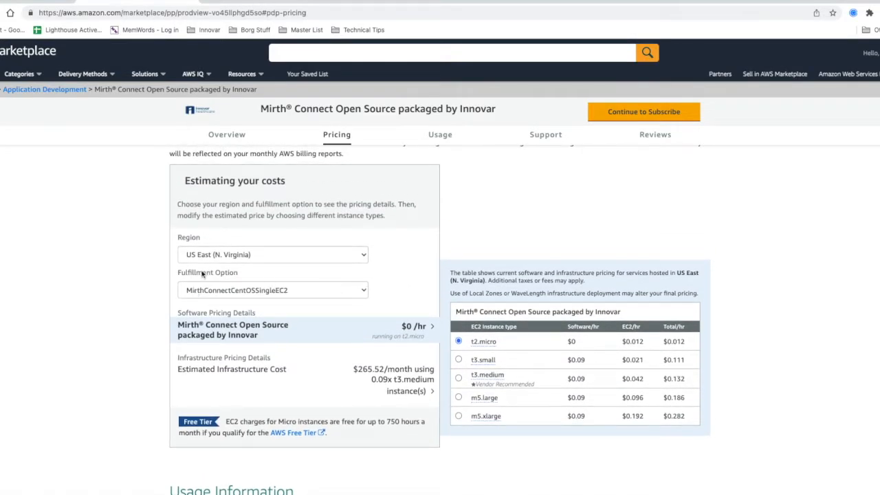
pyautogui.moveTo(292, 294)
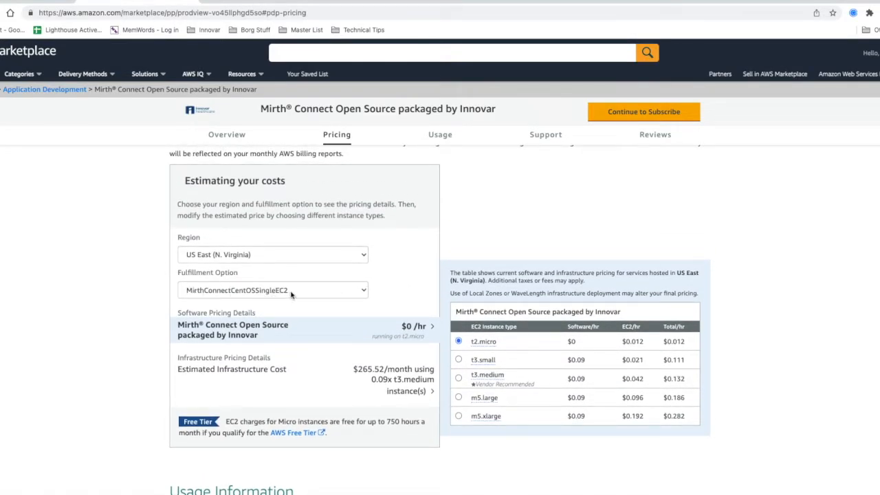
# Review the listing's fulfillment options and return to the overview.
pyautogui.click(272, 288)
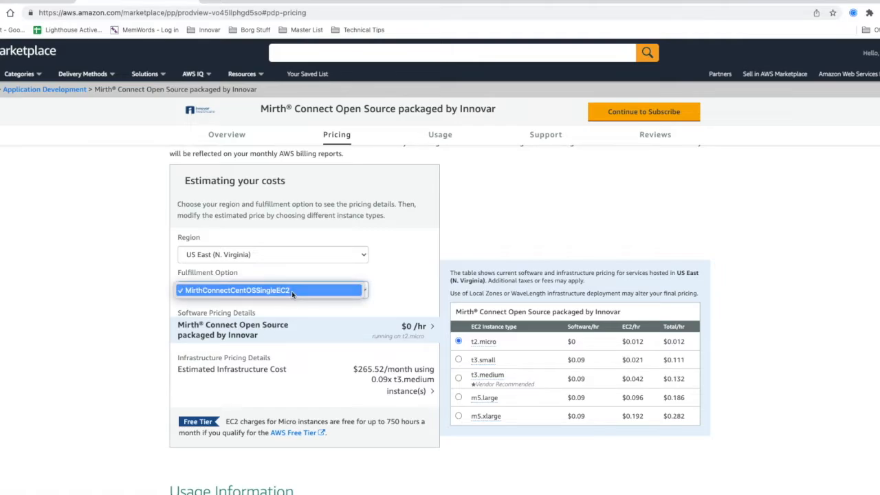
pyautogui.scroll(3)
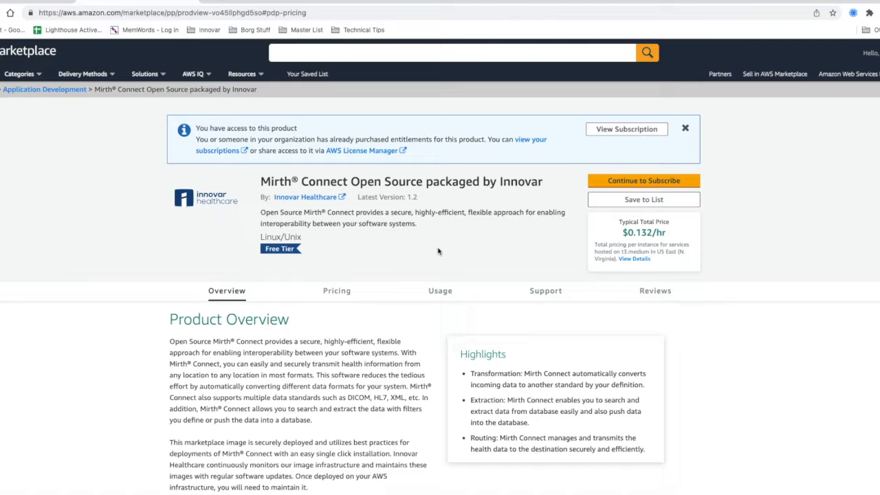
pyautogui.moveTo(409, 209)
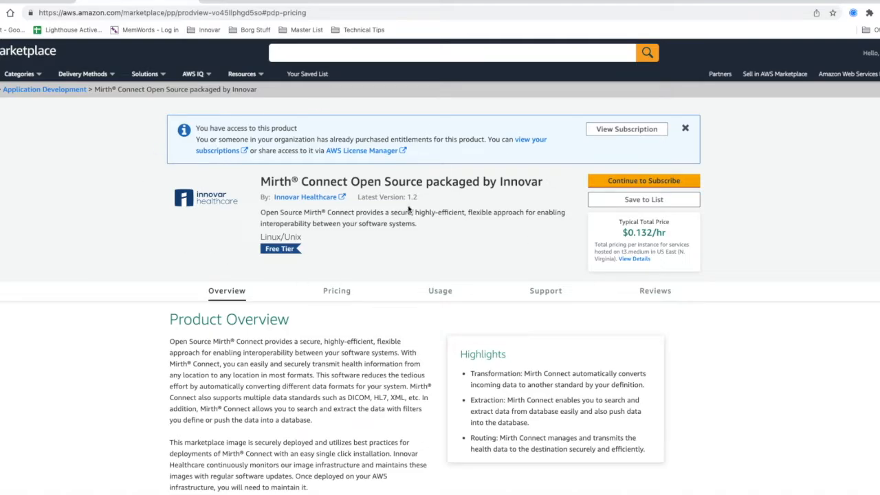
# Continue to Subscribe to Mirth Connect and read its terms and per-instance pricing.
pyautogui.click(643, 180)
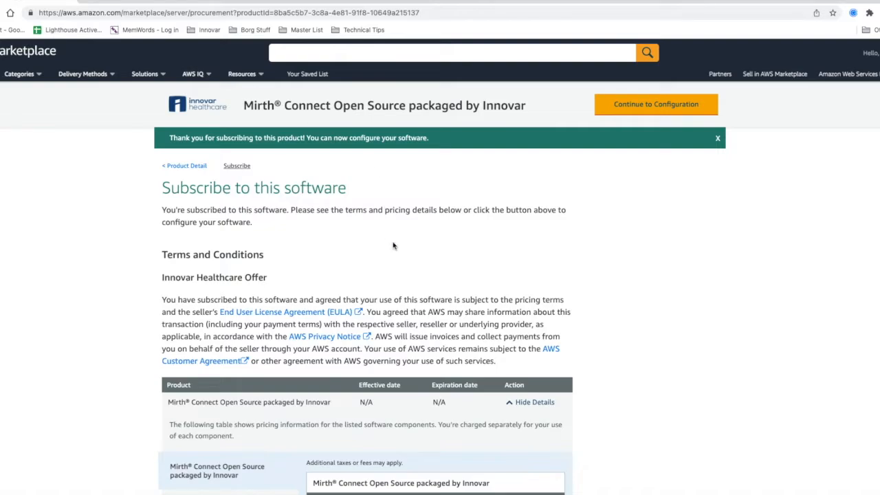
pyautogui.scroll(-3)
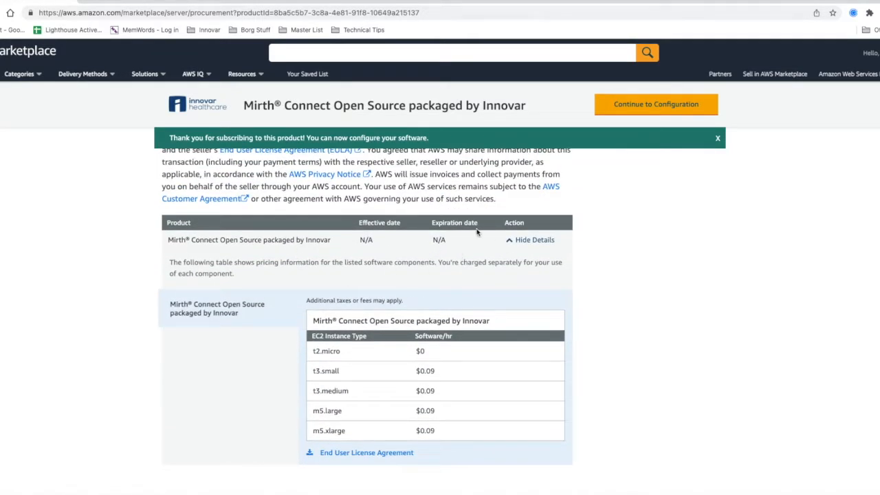
pyautogui.moveTo(397, 253)
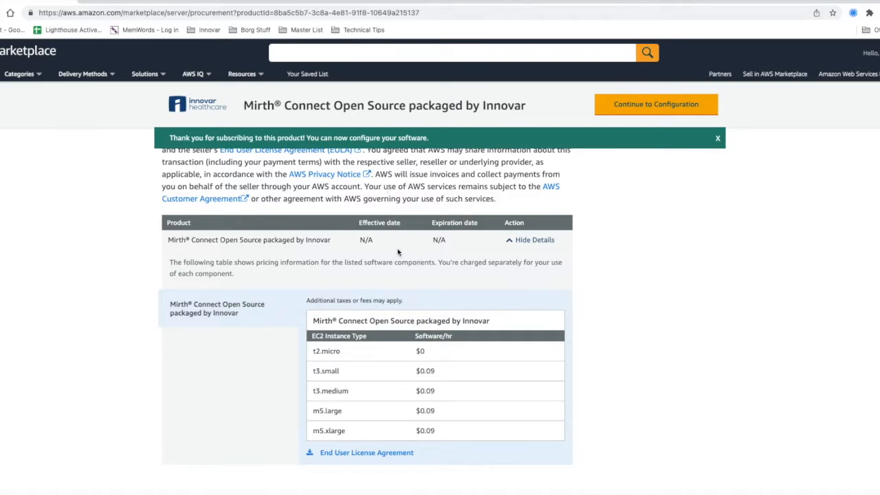
pyautogui.moveTo(459, 279)
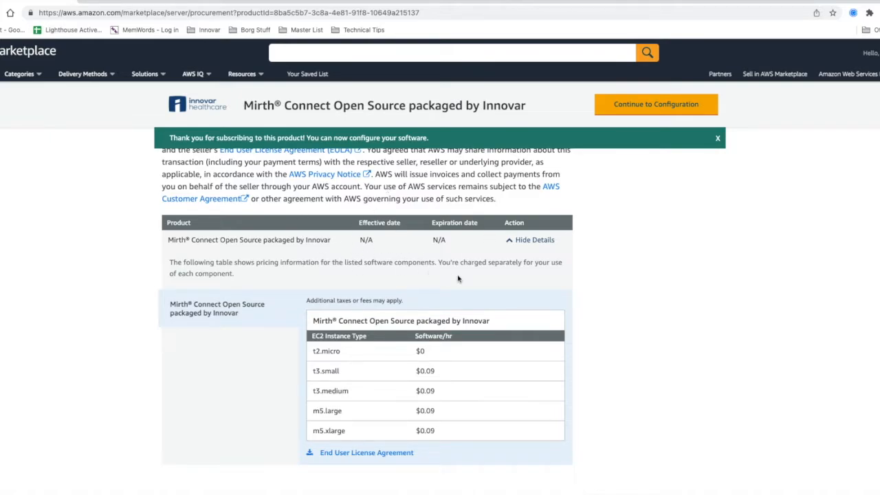
pyautogui.scroll(3)
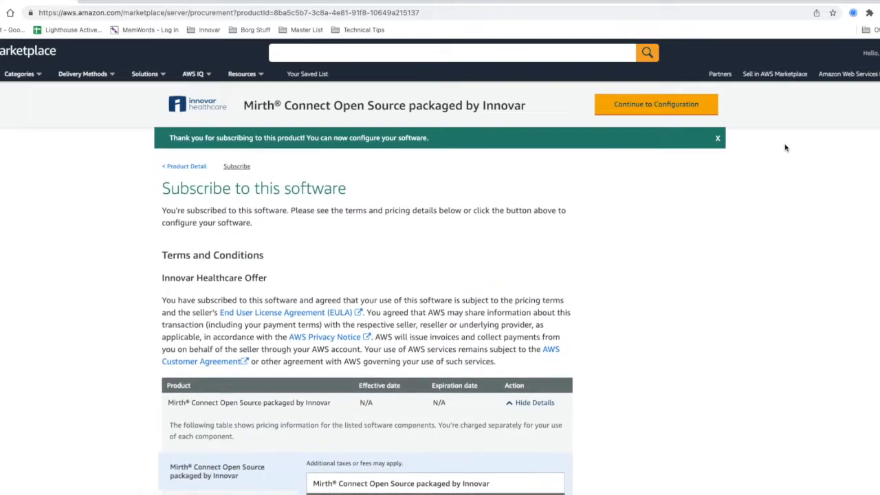
pyautogui.moveTo(656, 104)
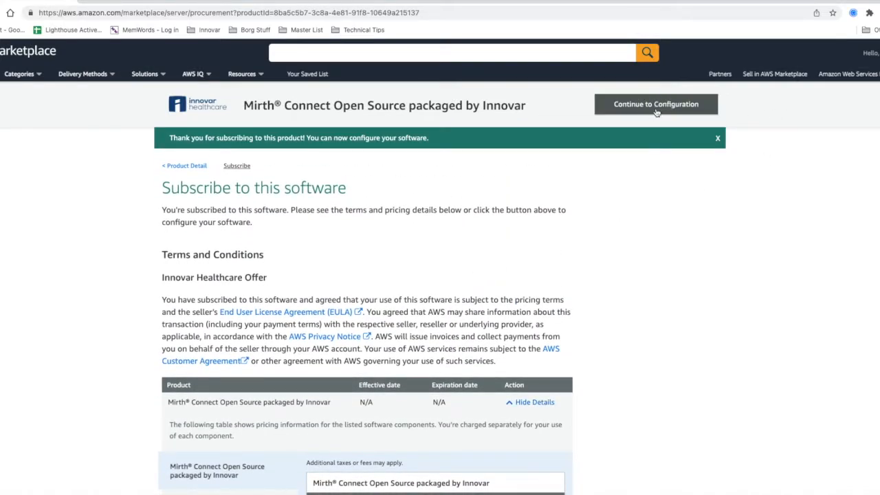
# Continue to Configuration showing CentOS single-EC2 fulfillment, version 1.2, US East (N. Virginia).
pyautogui.click(656, 104)
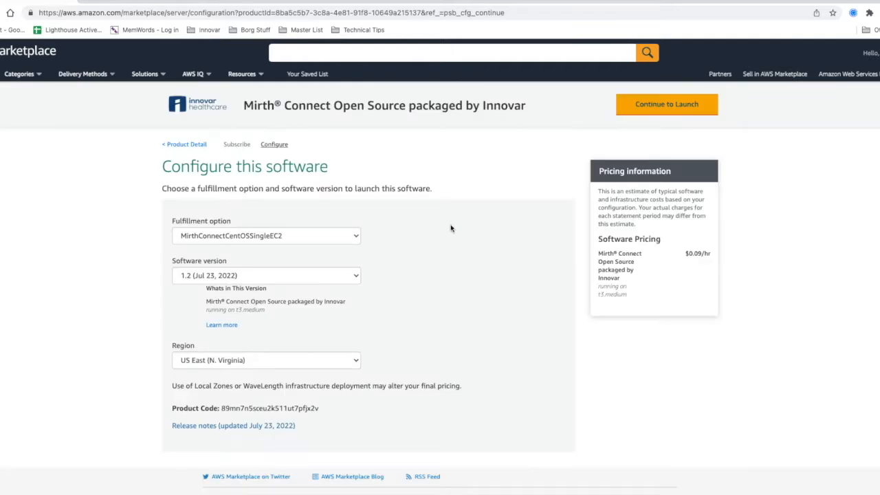
pyautogui.scroll(-3)
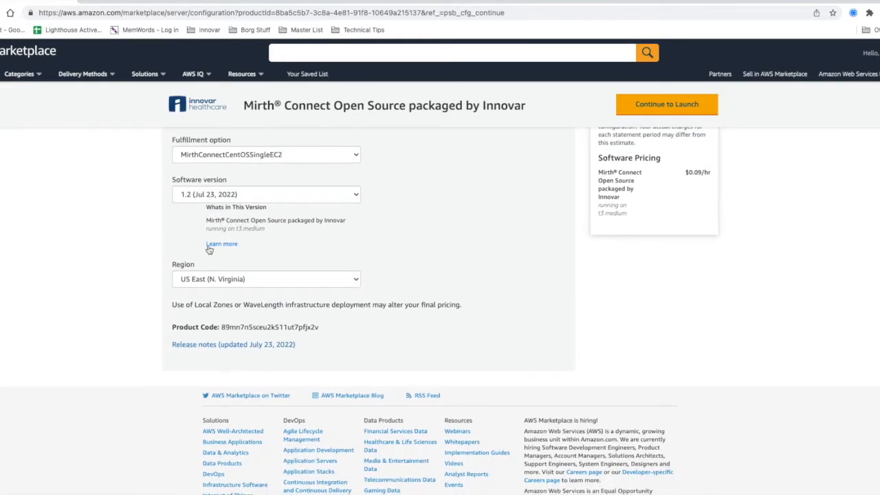
pyautogui.moveTo(372, 209)
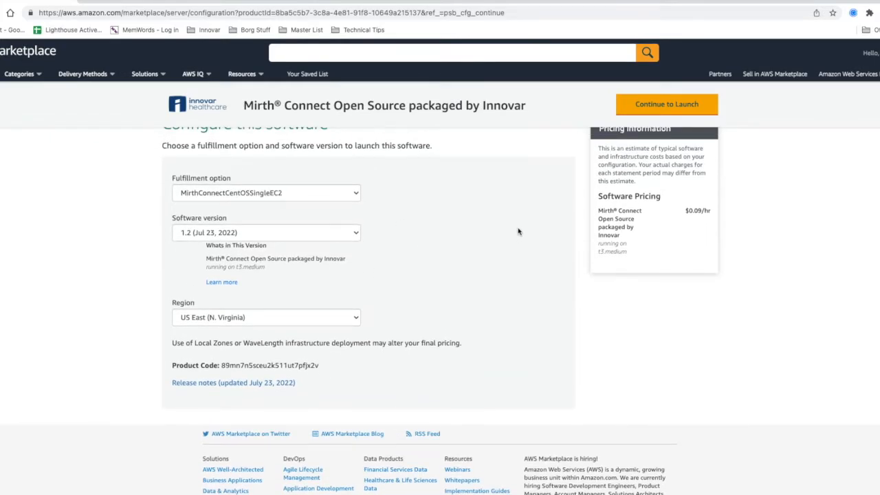
pyautogui.scroll(3)
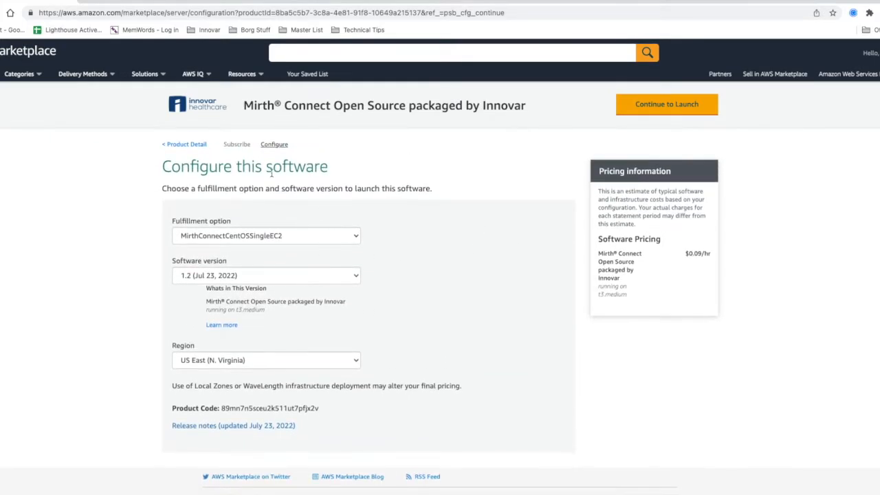
pyautogui.moveTo(251, 219)
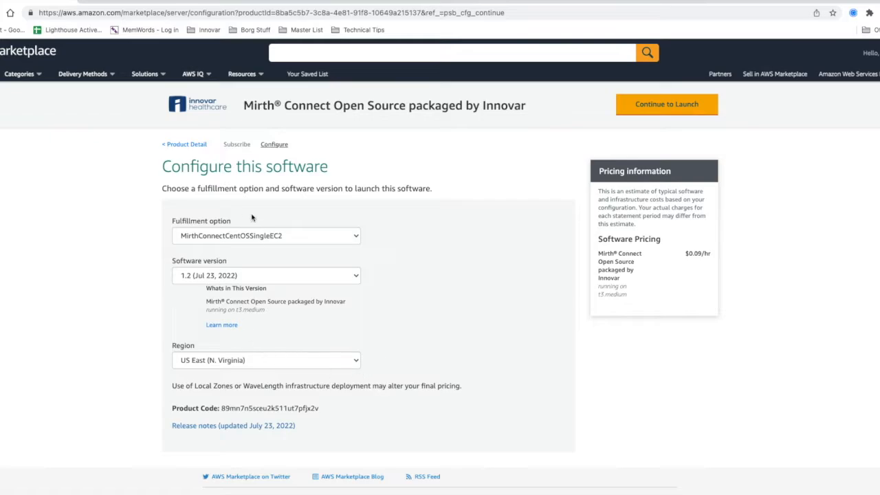
pyautogui.moveTo(567, 152)
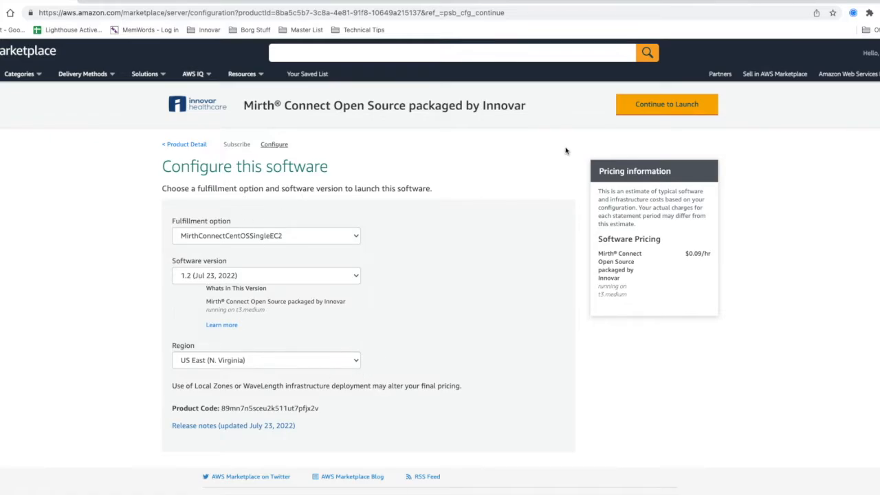
pyautogui.moveTo(666, 104)
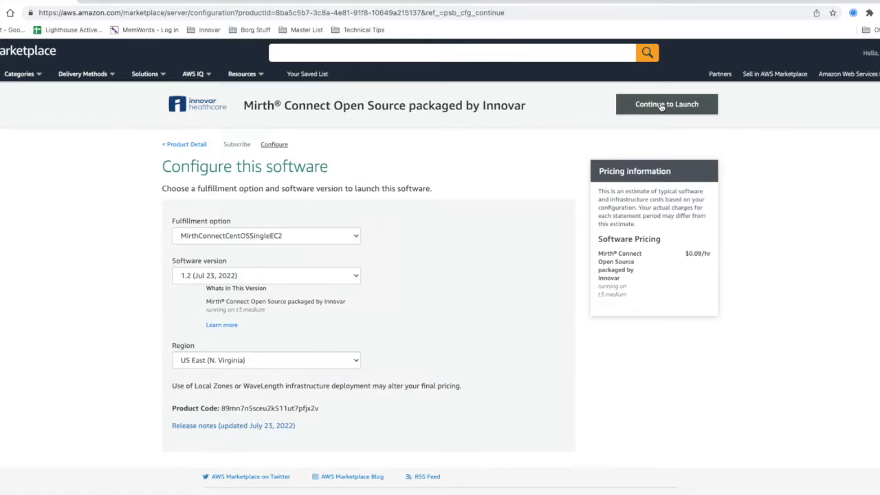
# Launch the configured software with the Launch CloudFormation action.
pyautogui.click(666, 105)
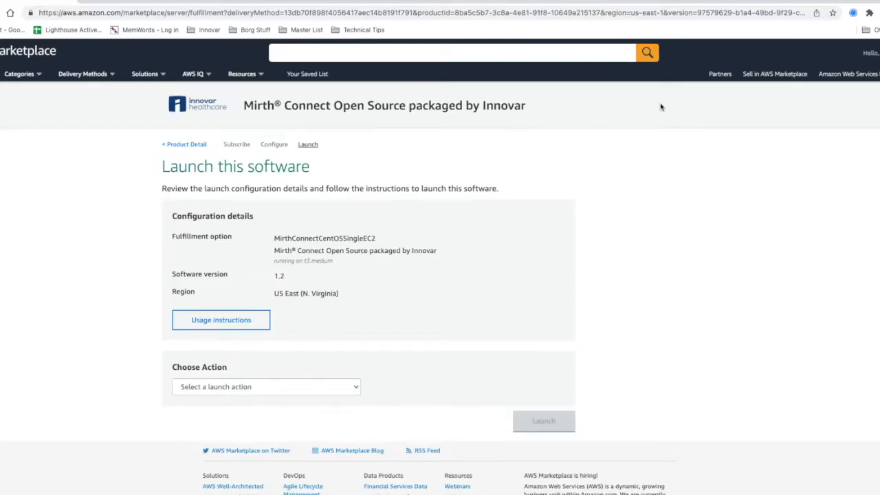
pyautogui.scroll(-3)
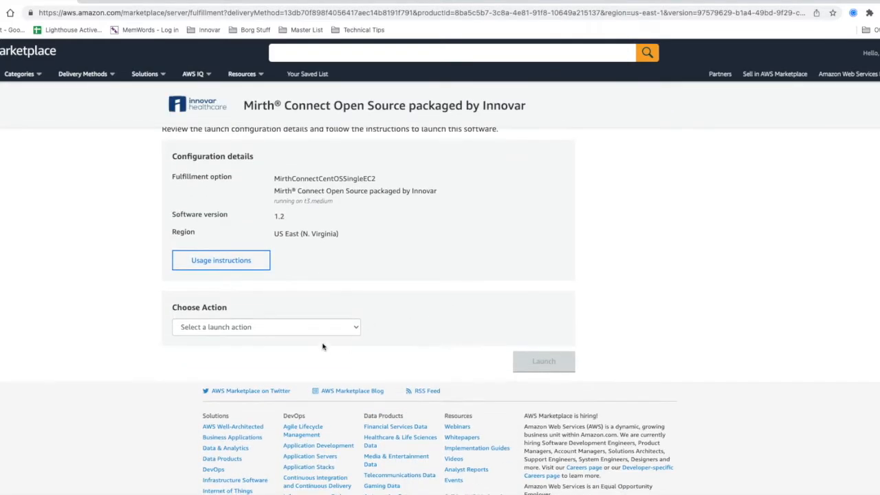
pyautogui.click(267, 328)
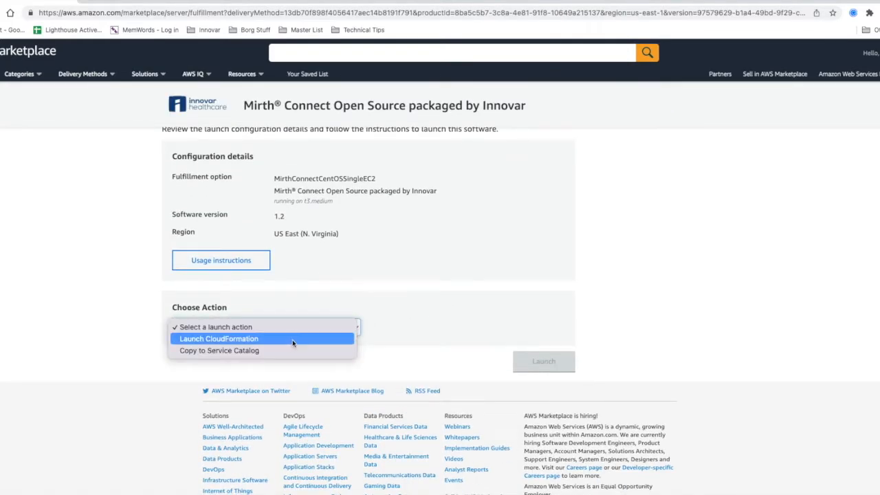
pyautogui.click(219, 338)
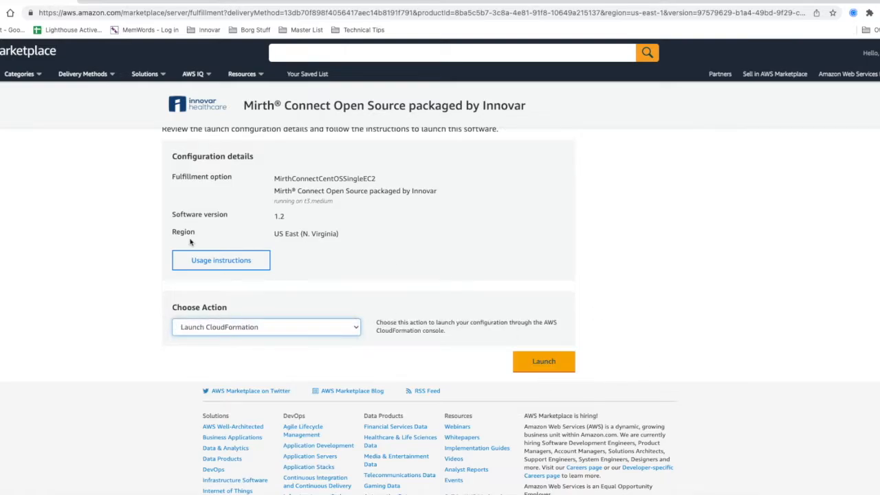
pyautogui.click(543, 361)
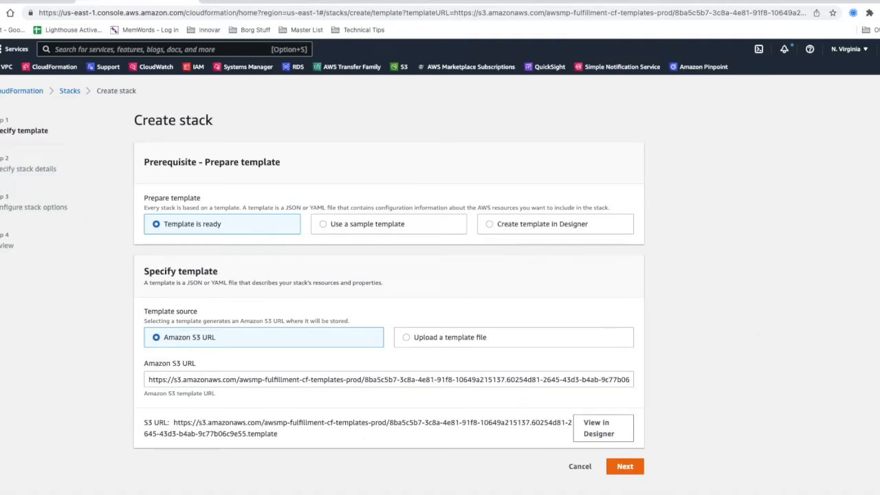
pyautogui.moveTo(212, 359)
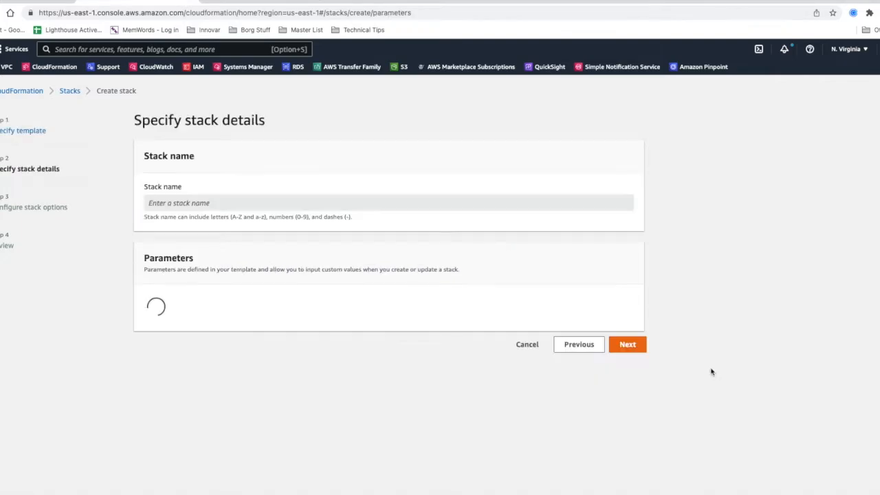
# Select the 172.16.0.0/16 VPC for the stack's instance parameters.
pyautogui.scroll(-3)
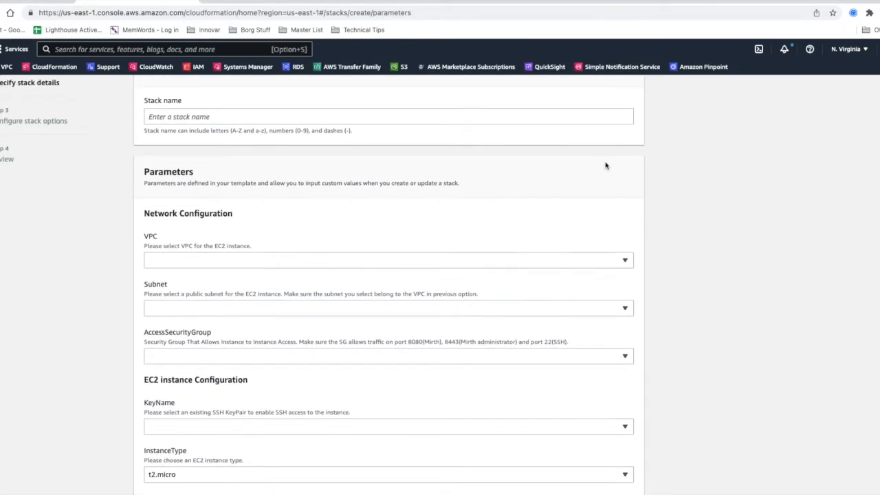
pyautogui.click(388, 259)
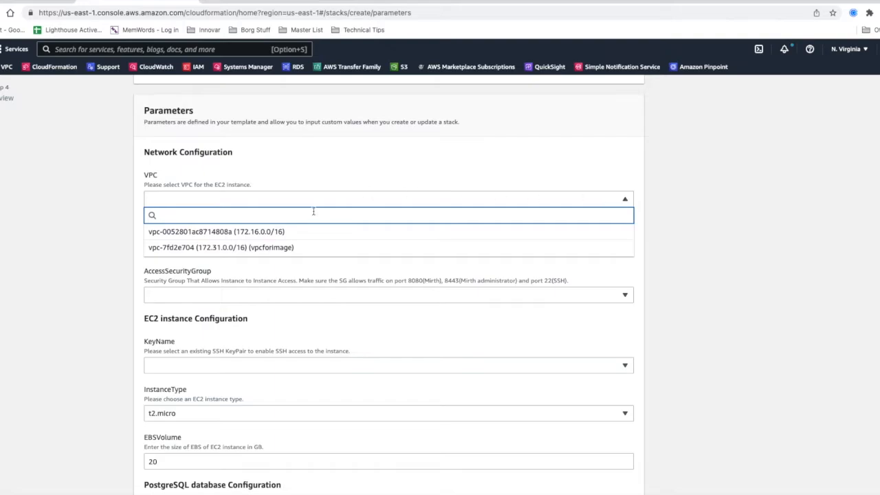
pyautogui.click(216, 231)
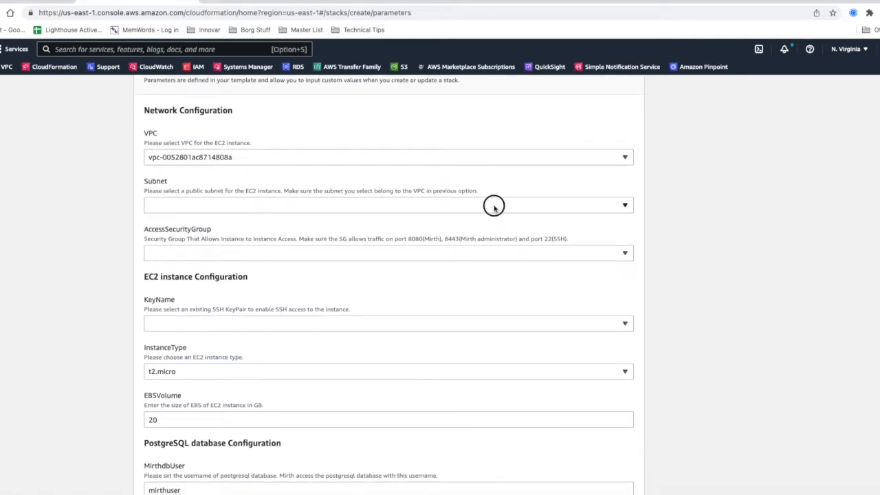
pyautogui.scroll(-3)
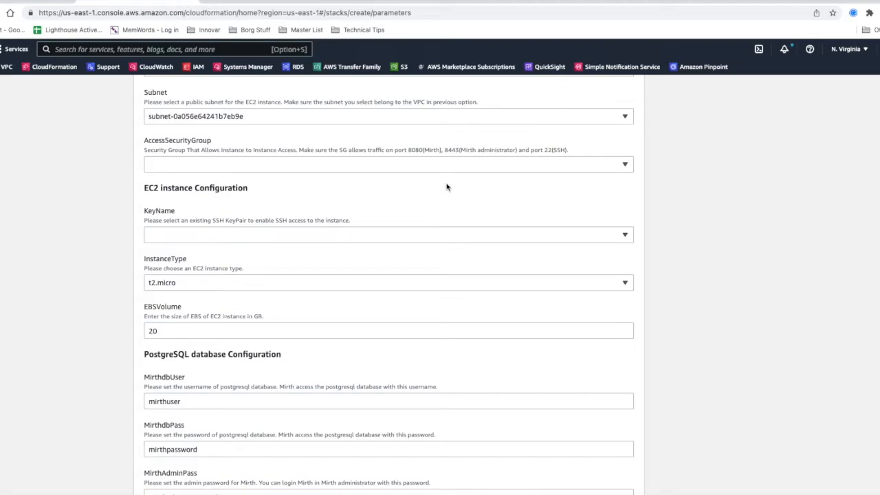
pyautogui.scroll(-3)
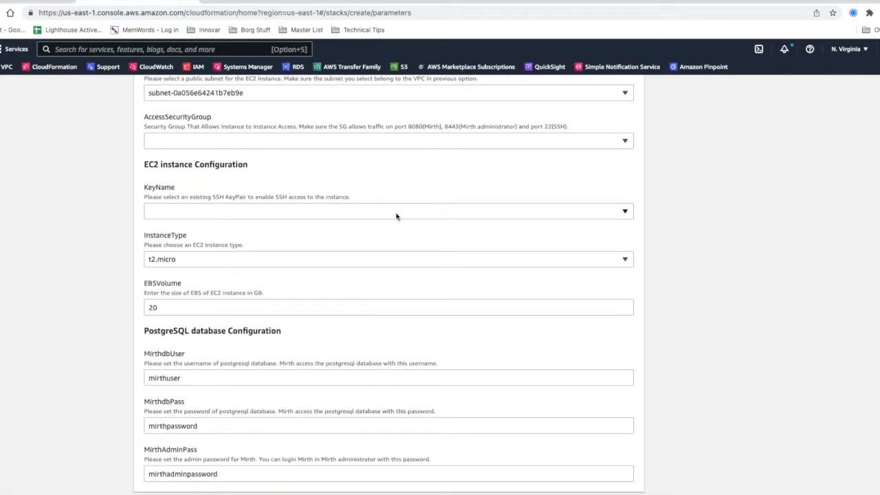
pyautogui.moveTo(250, 232)
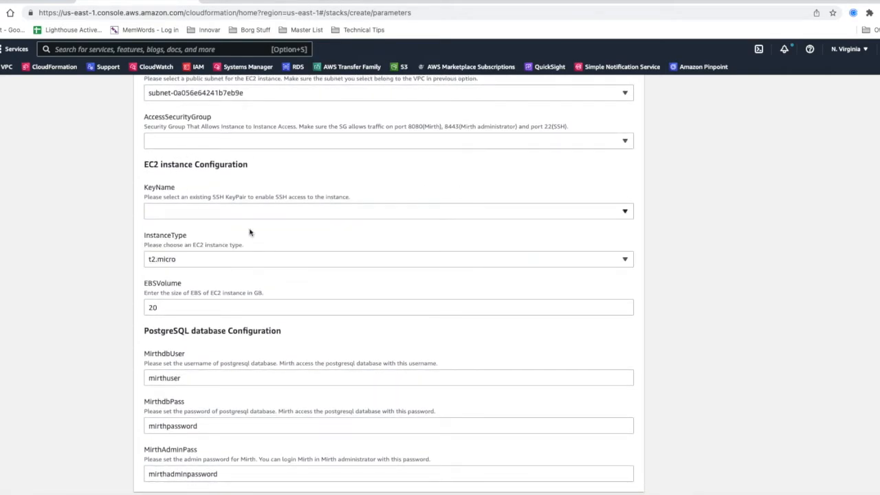
pyautogui.moveTo(241, 257)
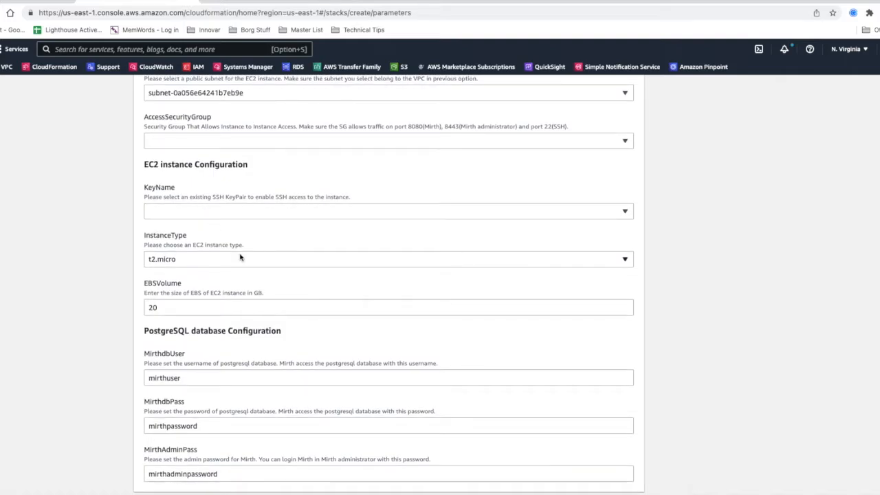
pyautogui.moveTo(319, 223)
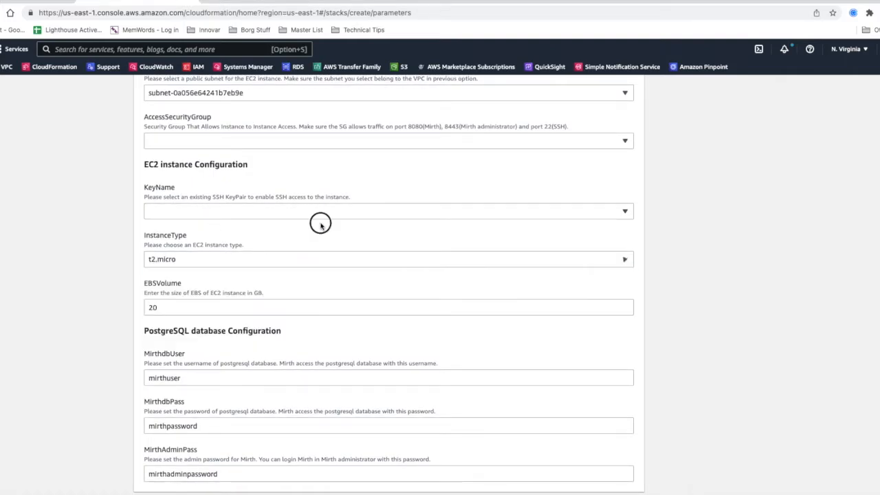
pyautogui.moveTo(324, 281)
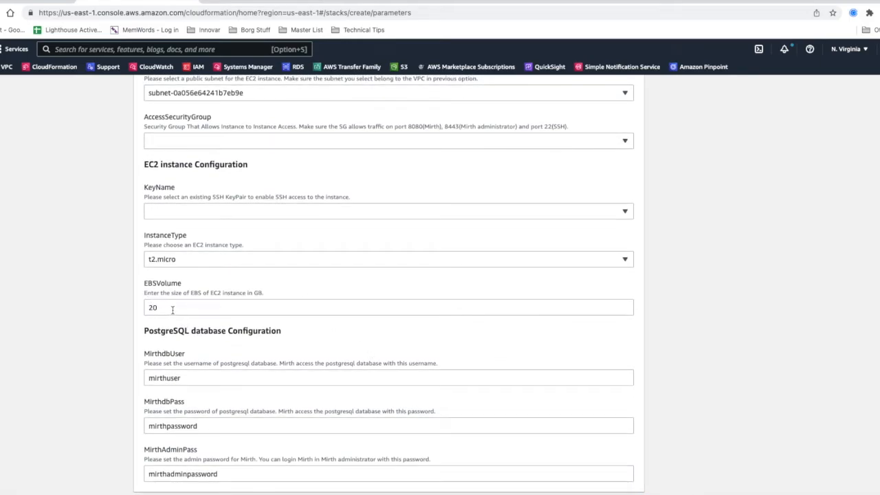
# Review the default EBS volume size and the remaining prefilled Mirth parameters.
pyautogui.click(388, 305)
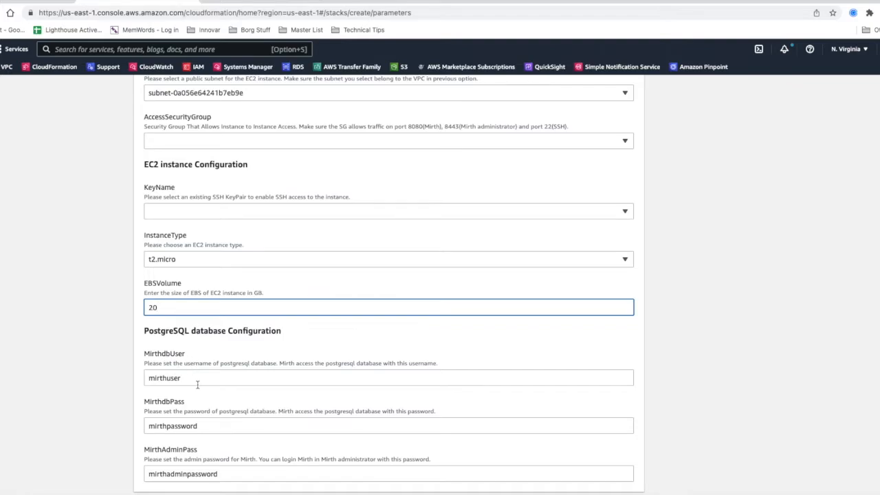
pyautogui.moveTo(250, 422)
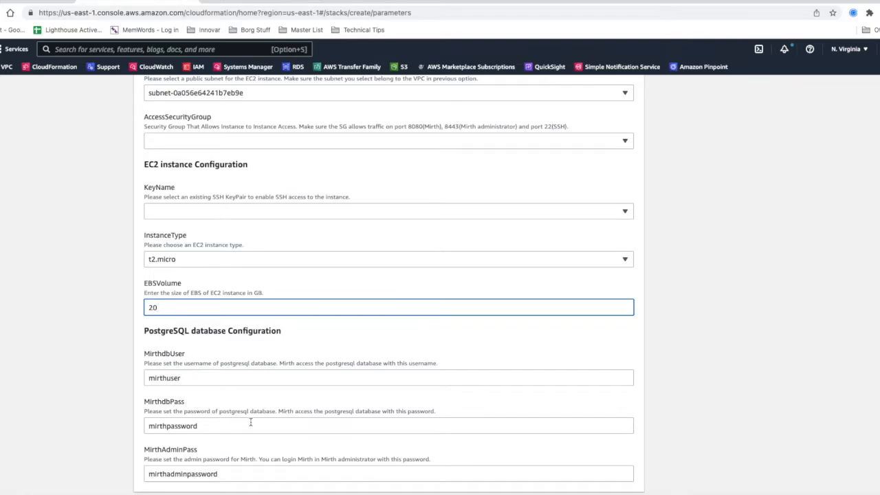
pyautogui.scroll(3)
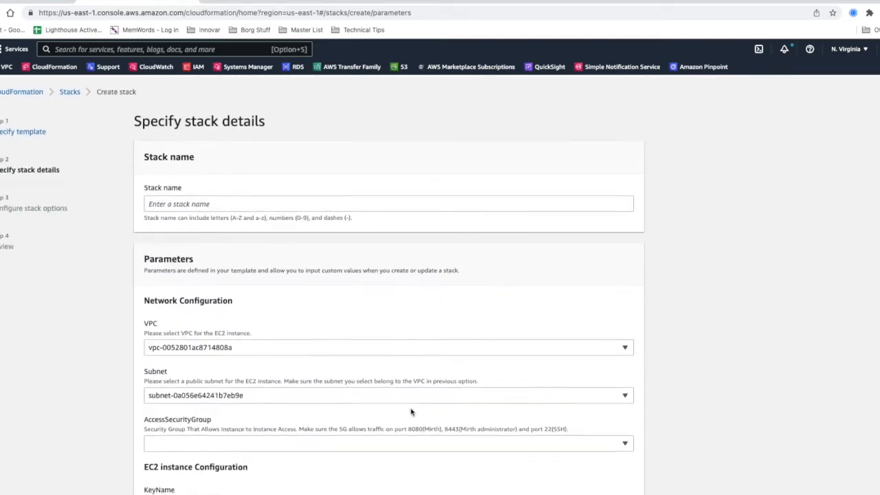
pyautogui.scroll(-3)
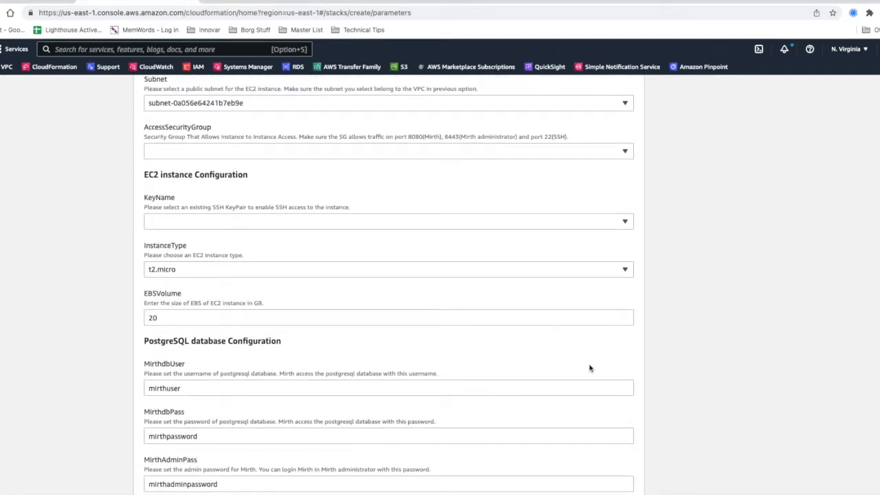
pyautogui.scroll(-3)
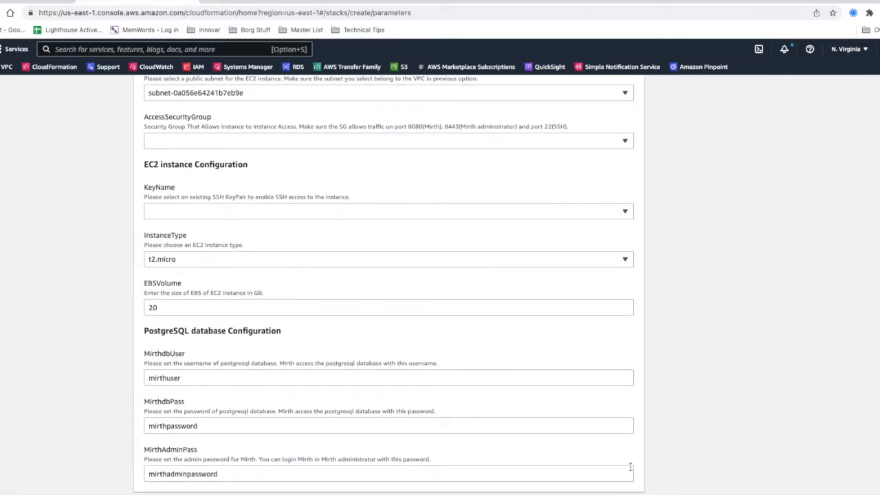
pyautogui.scroll(3)
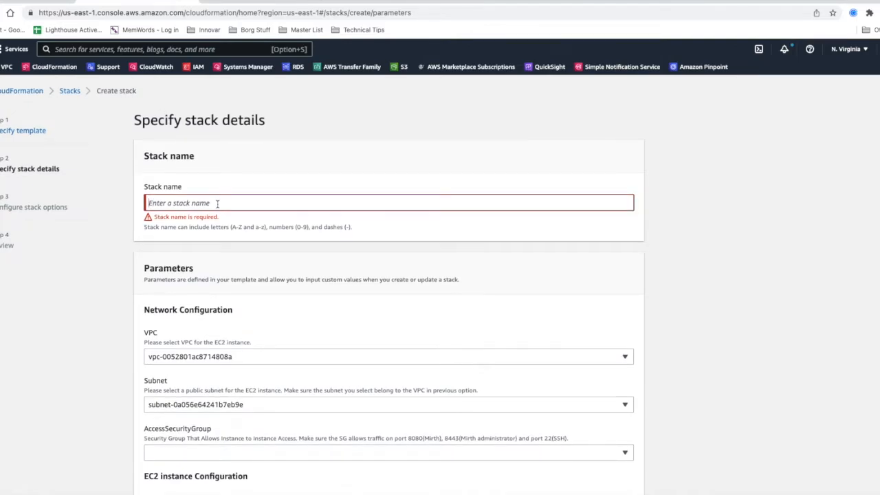
# Review the stack 'test' settings and submit it, leaving status CREATE_IN_PROGRESS.
pyautogui.scroll(-3)
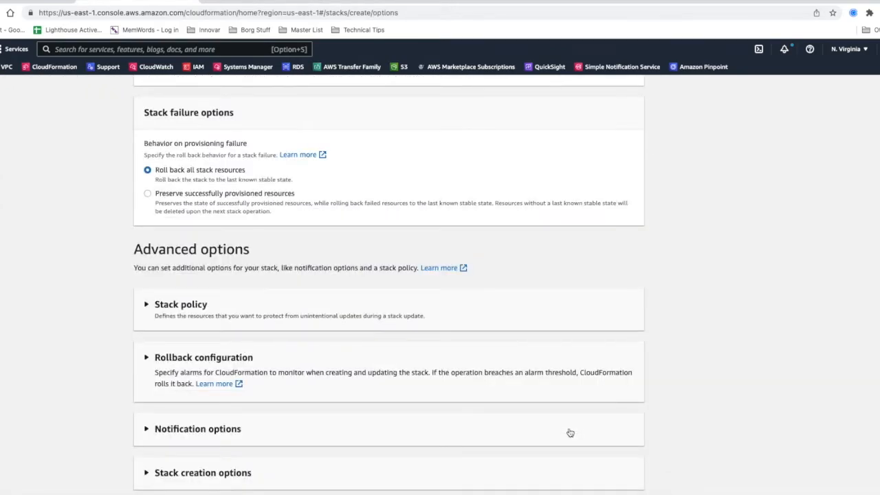
pyautogui.moveTo(569, 433)
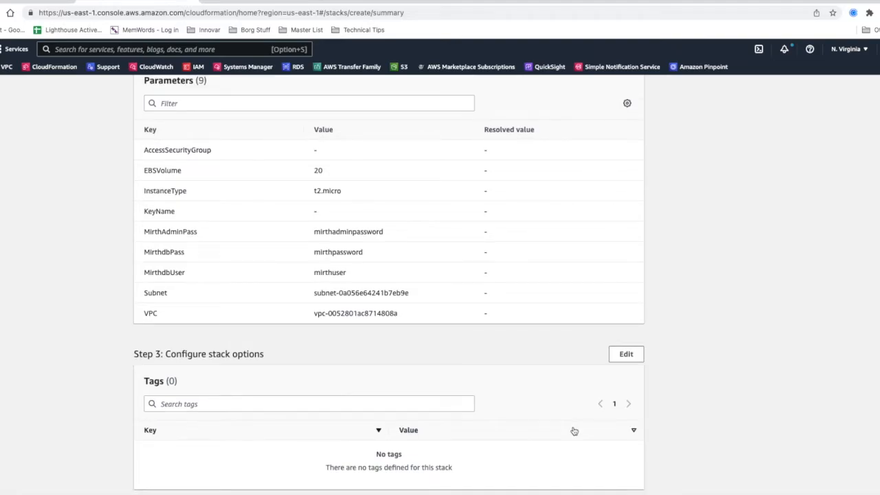
pyautogui.scroll(-3)
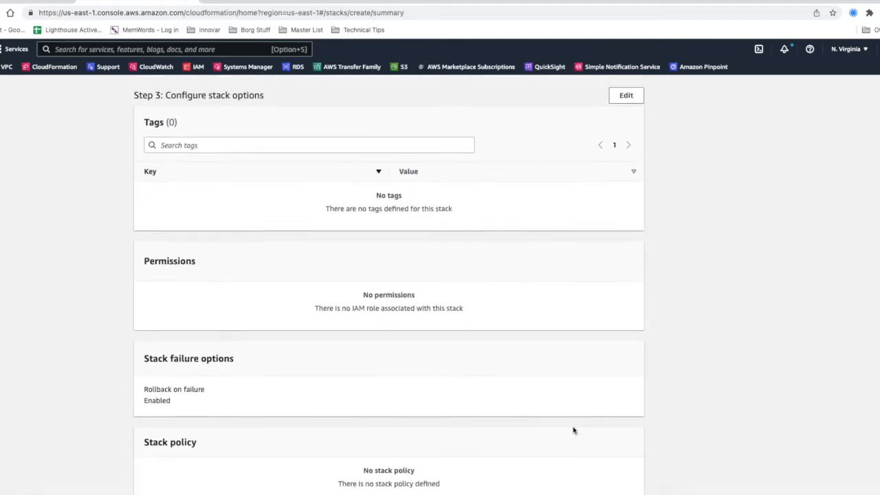
pyautogui.scroll(-3)
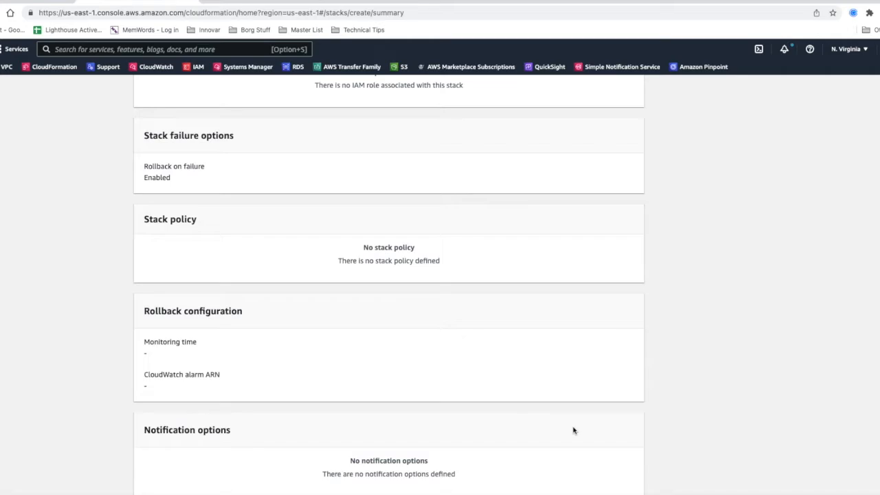
pyautogui.scroll(3)
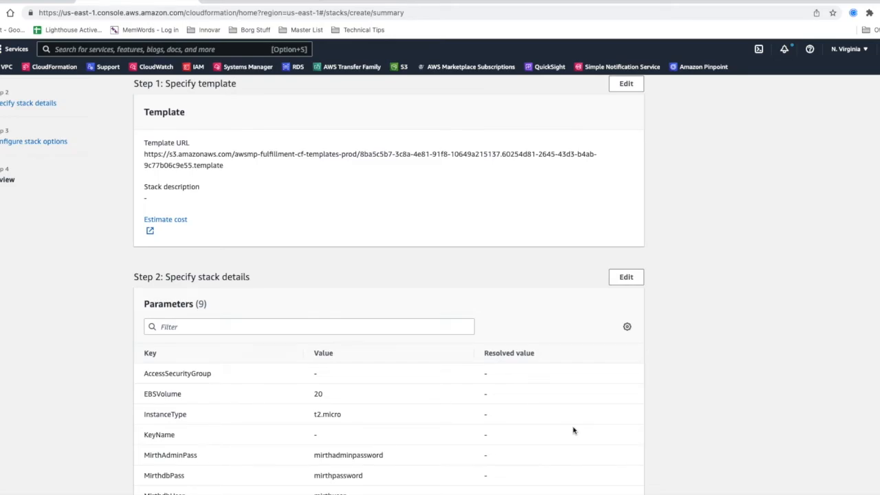
pyautogui.scroll(-3)
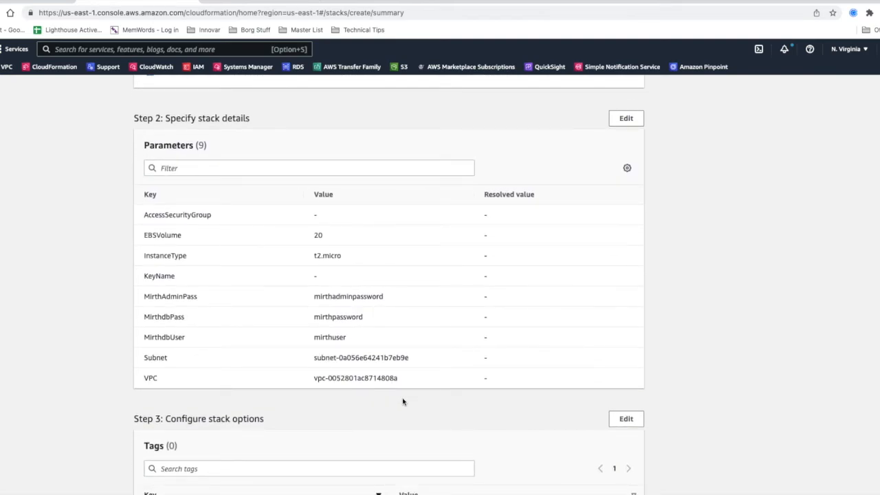
pyautogui.scroll(-3)
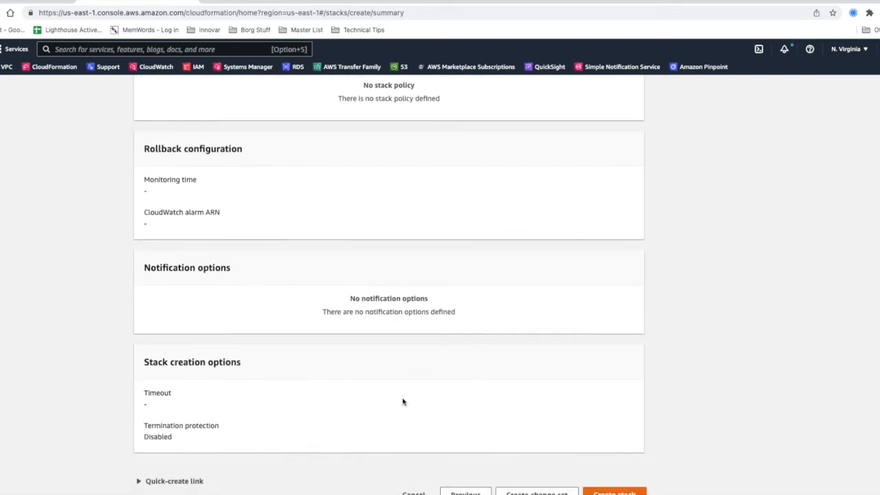
pyautogui.scroll(-3)
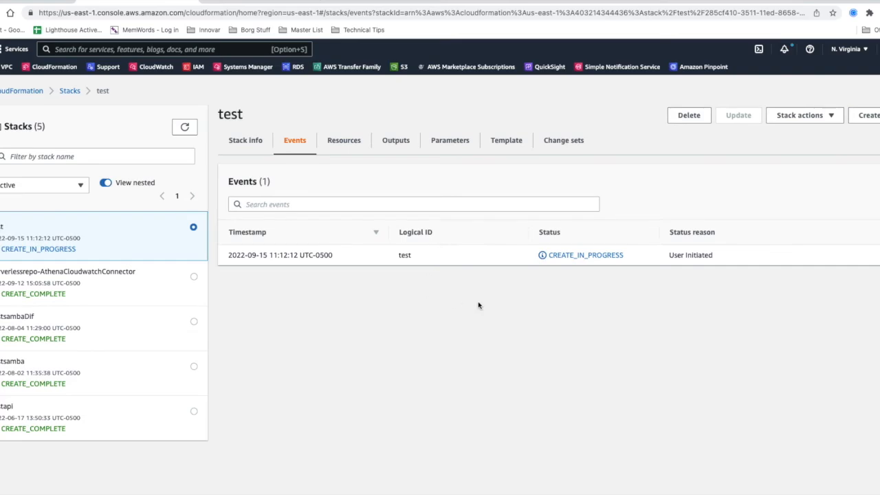
pyautogui.moveTo(625, 333)
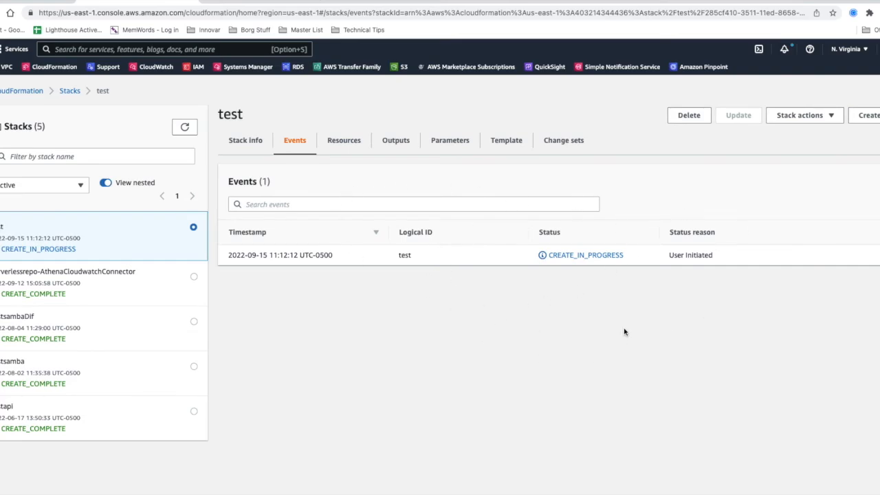
pyautogui.moveTo(795, 228)
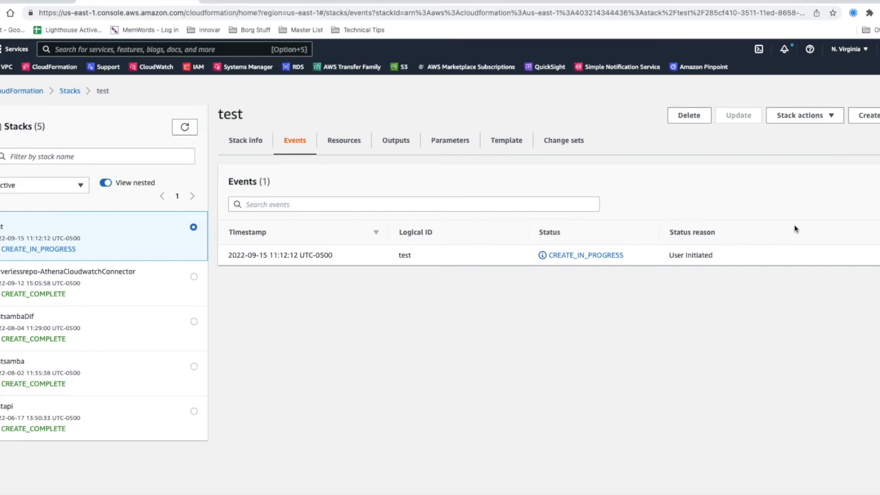
pyautogui.moveTo(558, 379)
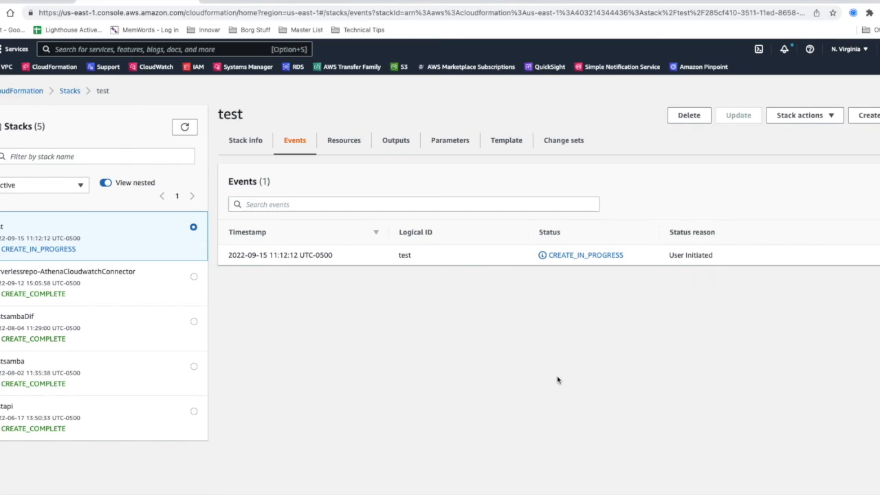
pyautogui.moveTo(451, 101)
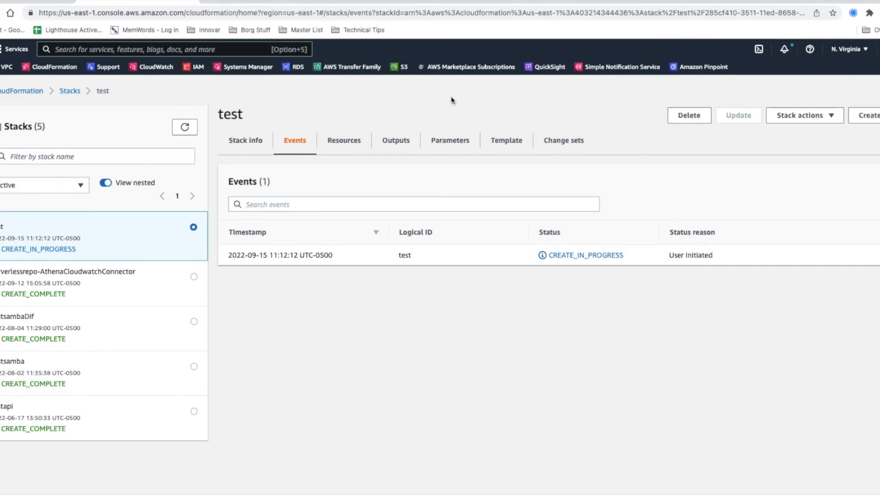